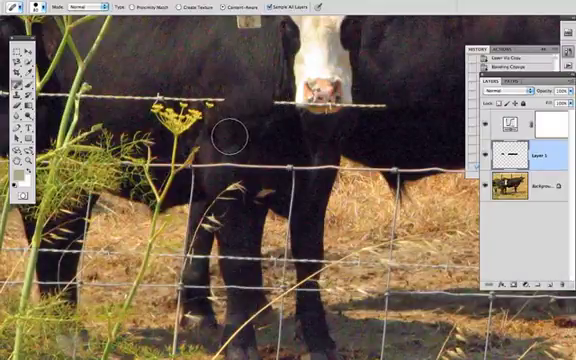
mouse_move(250, 125)
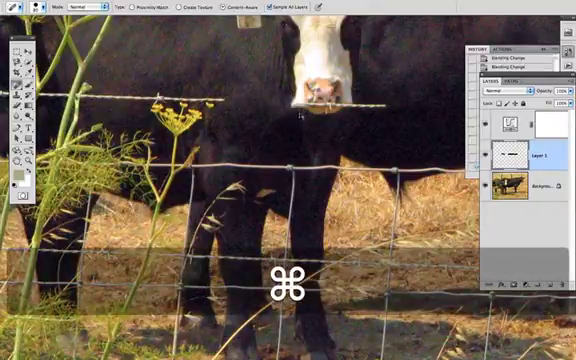
- Zoom along the cows and try healing the wire across a cow's head, undoing the strokes
key("space")
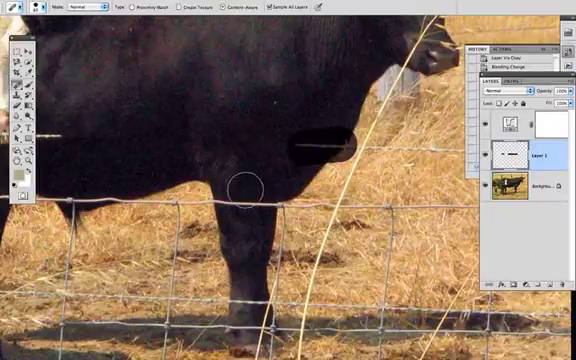
key("space")
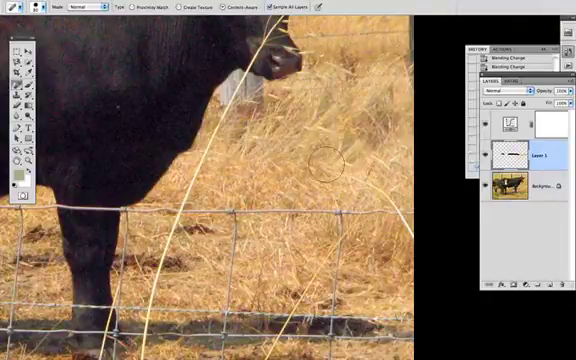
key("space")
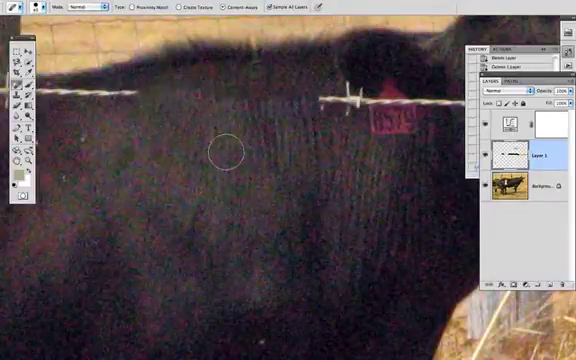
key("space")
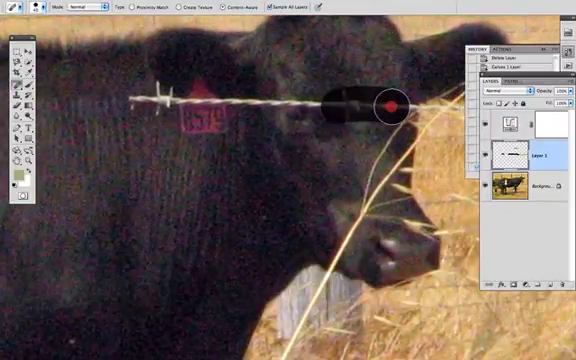
key("cmd+z")
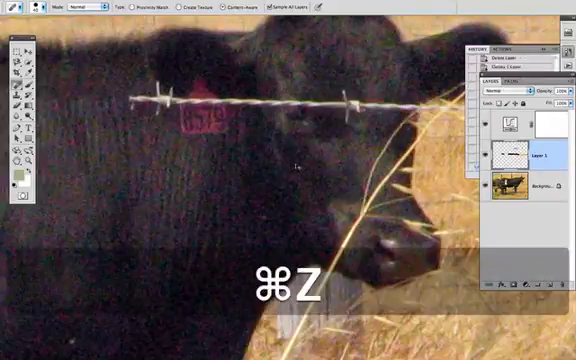
key("cmd+z")
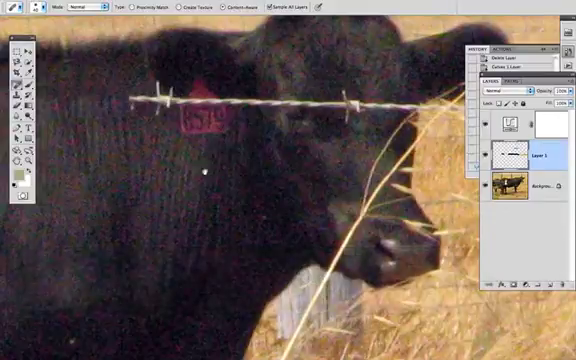
key("space")
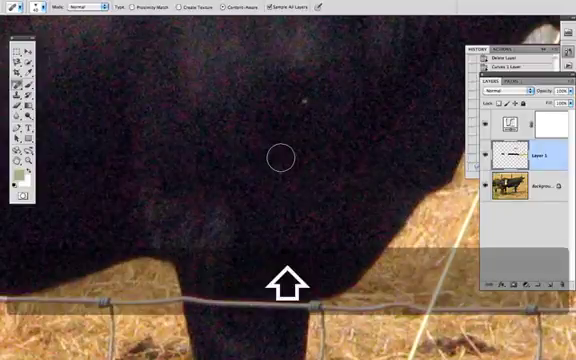
key("space")
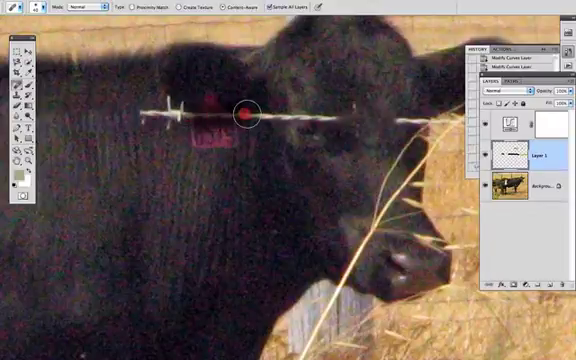
key("cmd+z")
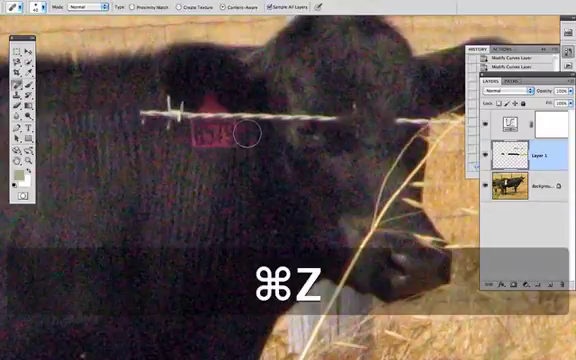
key("cmd+z")
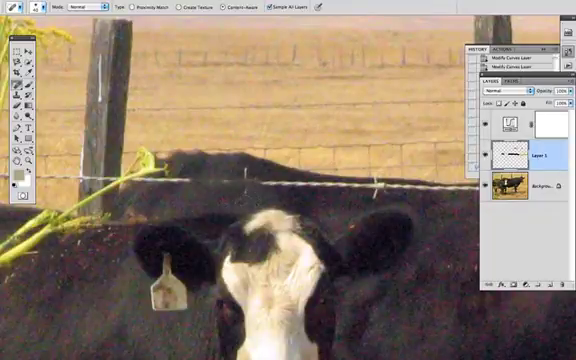
- Heal the wire under the white-faced cow's nose in three strokes, then undo them
key("space")
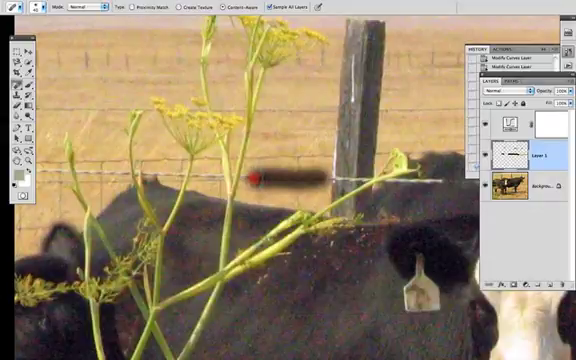
key("space")
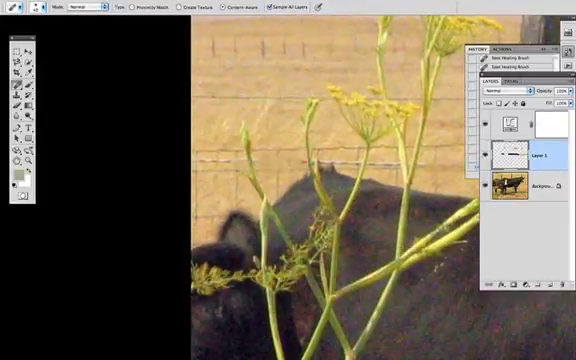
key("space")
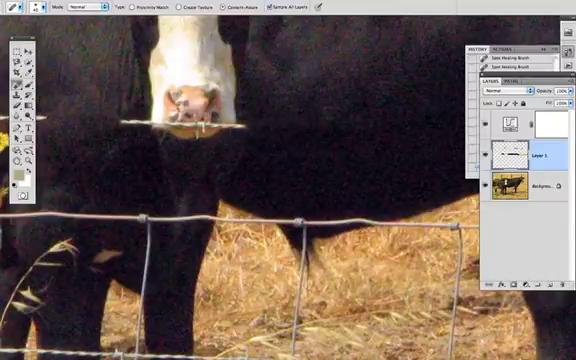
left_click(244, 117)
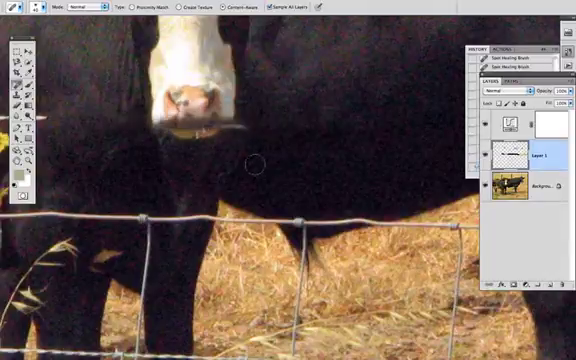
left_click(195, 120)
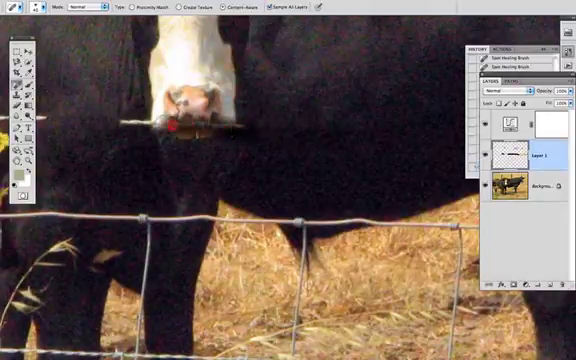
left_click(175, 120)
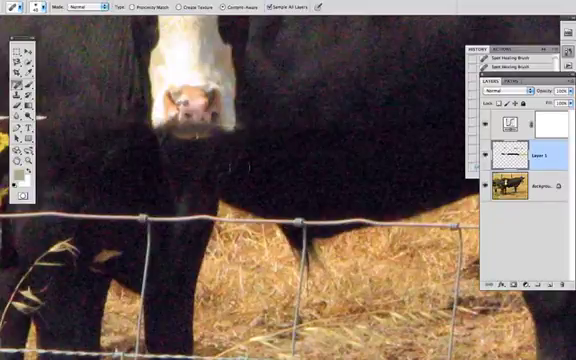
key("cmd+z")
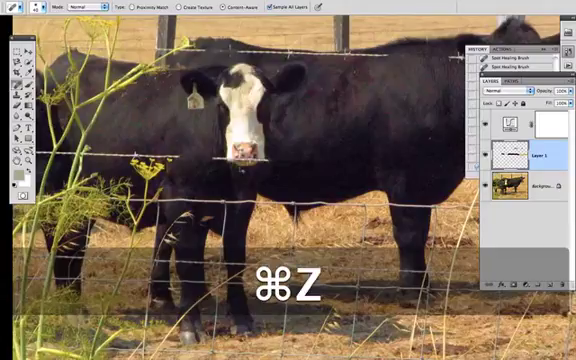
key("cmd+z")
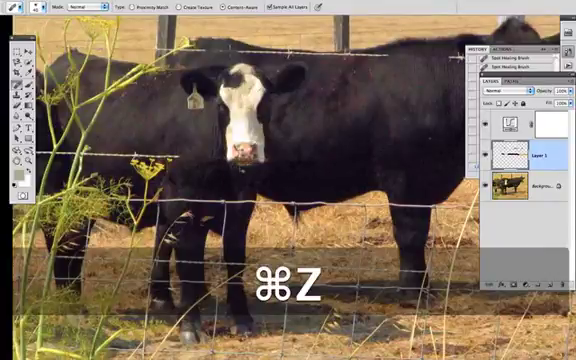
key("space")
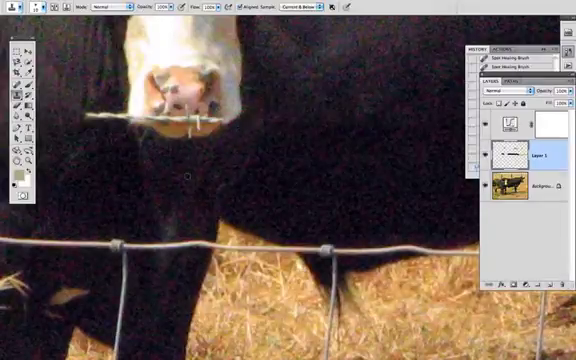
- Clone clean fur over the wire beneath the white-faced cow's nose
left_click(245, 105)
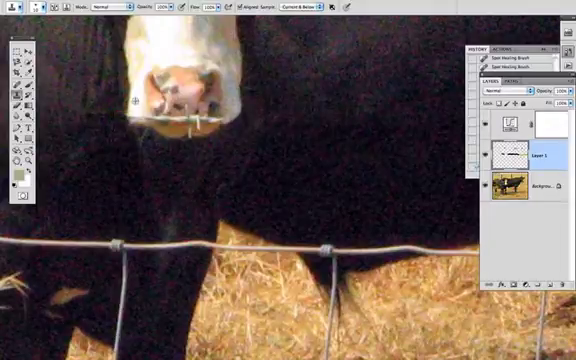
left_click(135, 112)
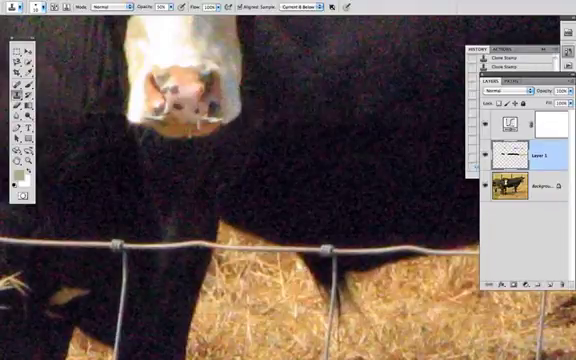
- Zoom out, then pan and zoom in on the white-faced cow's nose
left_click(185, 130)
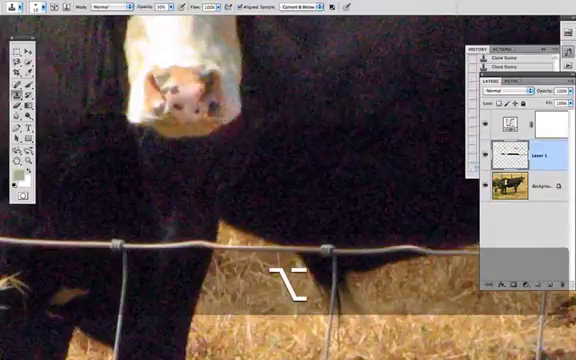
key("cmd+-")
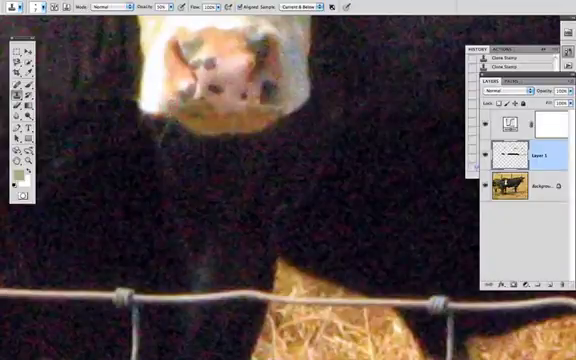
key("space")
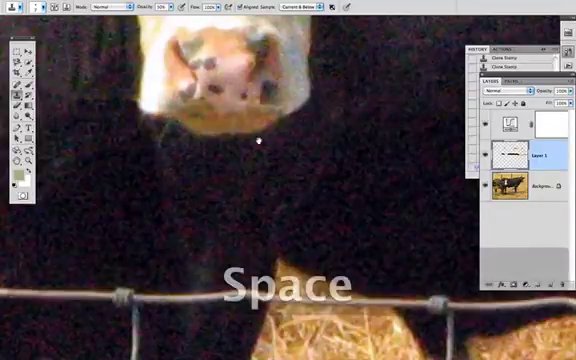
key("space")
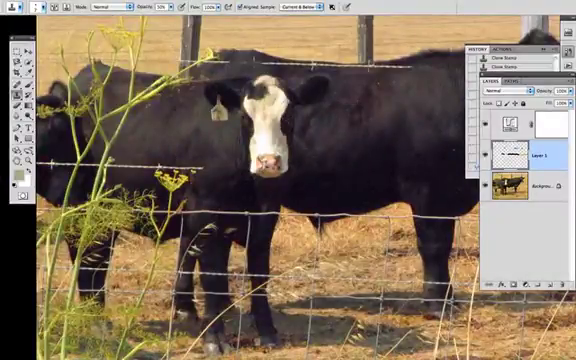
key("space")
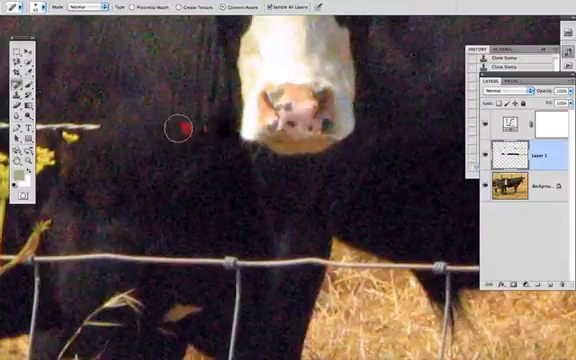
- Paint a healing stroke over the wire across the cow's chest, then undo the attempt
left_click_drag(183, 127, 221, 172)
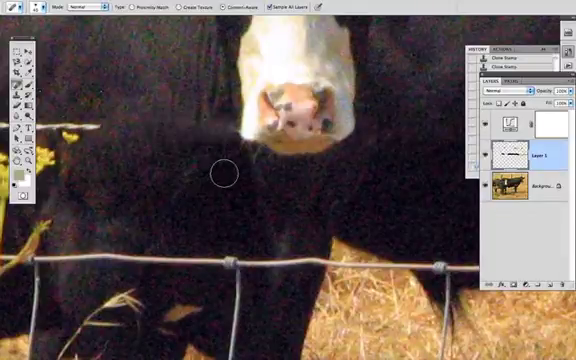
key("cmd+z")
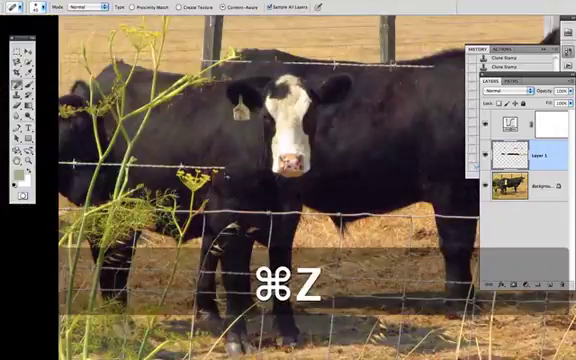
key("cmd+z")
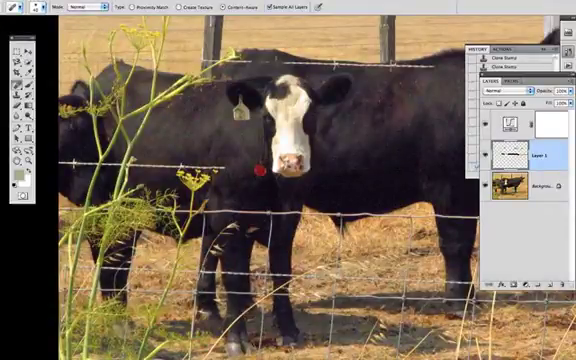
key("cmd+z")
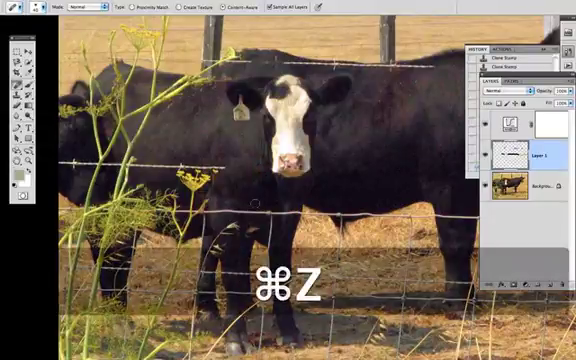
key("cmd+z")
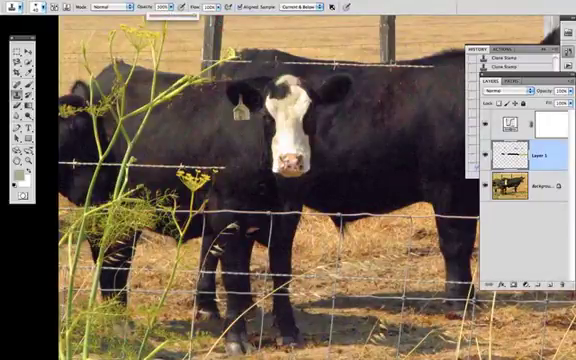
- Zoom in on the black cow's legs
key("space")
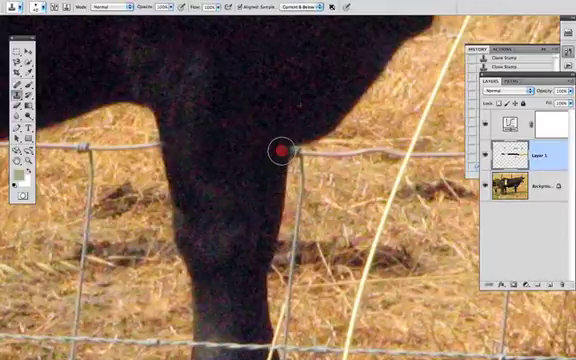
- Sample fur beside the black cow's lower leg and clone out the wire crossing it
key("space")
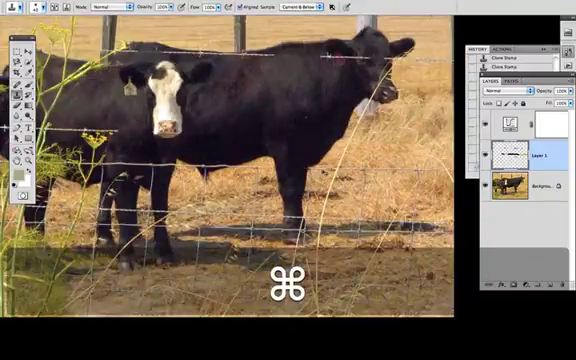
key("cmd+option+z")
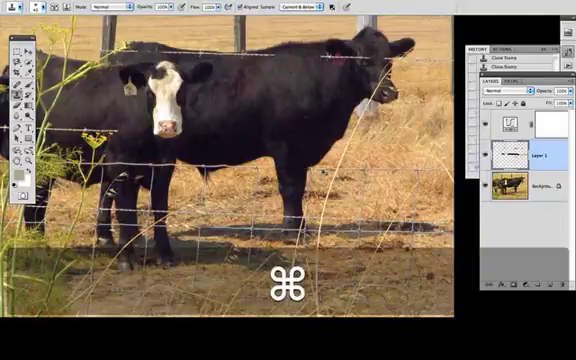
key("cmd+=")
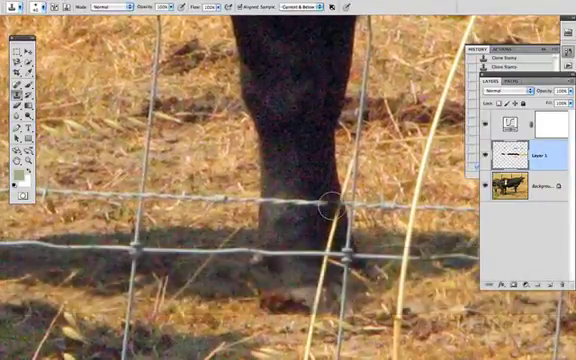
left_click(312, 199)
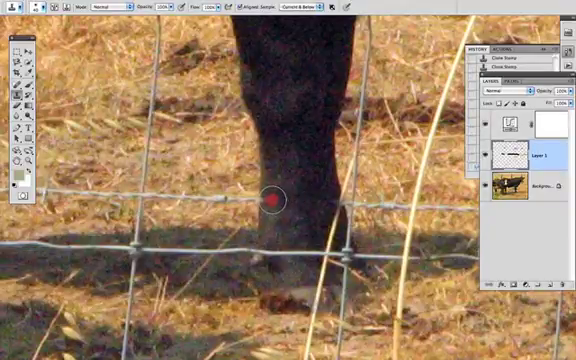
left_click_drag(277, 199, 328, 202)
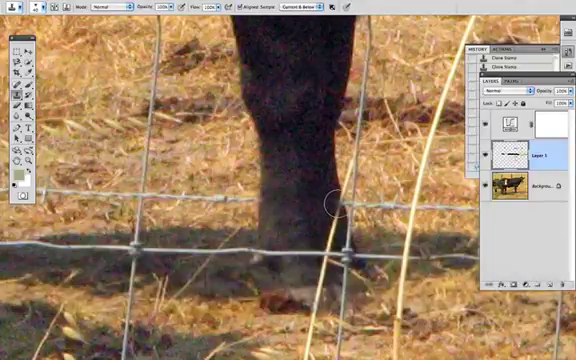
- Sample clean belly fur and paint out the wire across the belly
key("space")
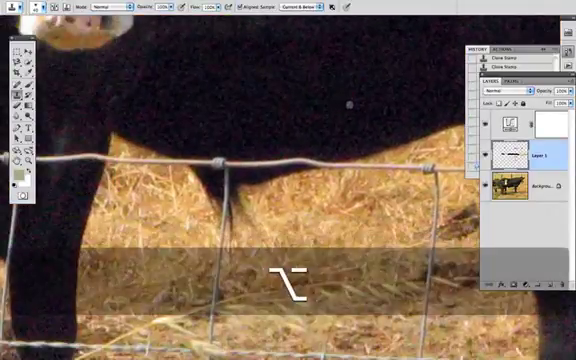
left_click(331, 150)
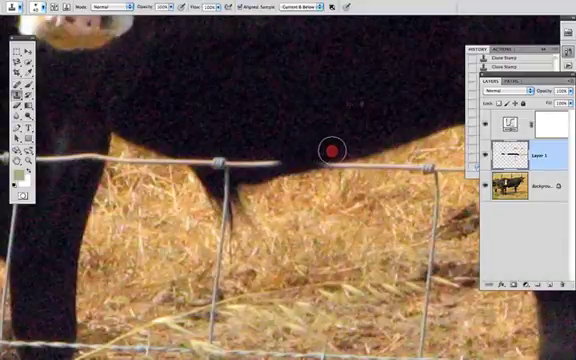
left_click_drag(330, 150, 230, 162)
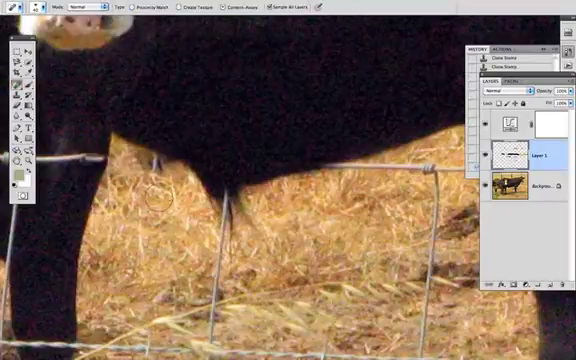
- Heal a wire remnant near the belly and paint out wire over the dark cow
key("space")
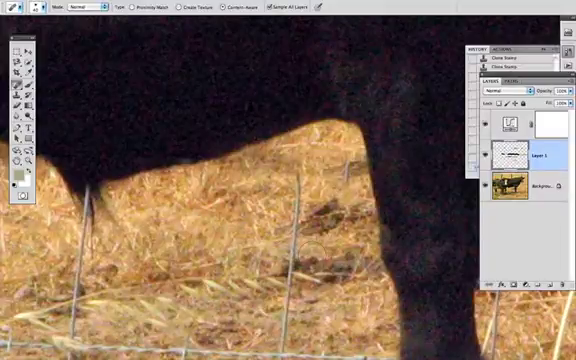
key("space")
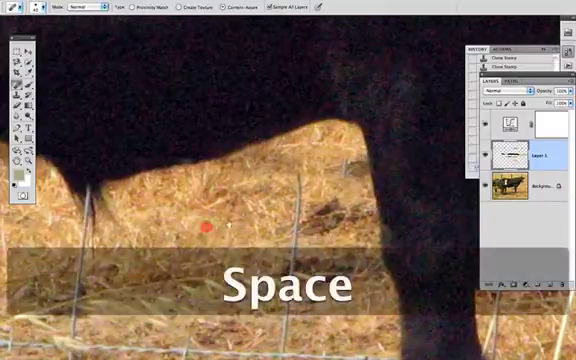
key("space")
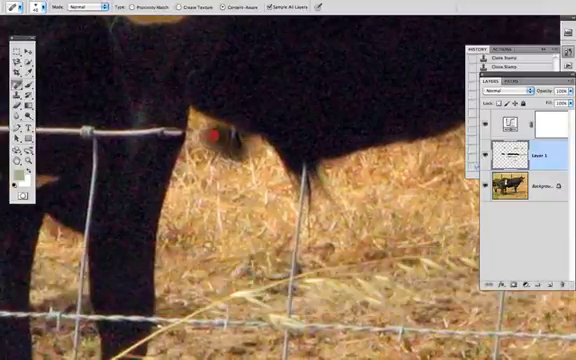
left_click(213, 135)
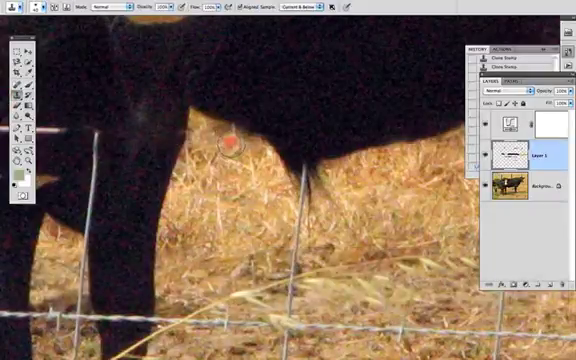
key("space")
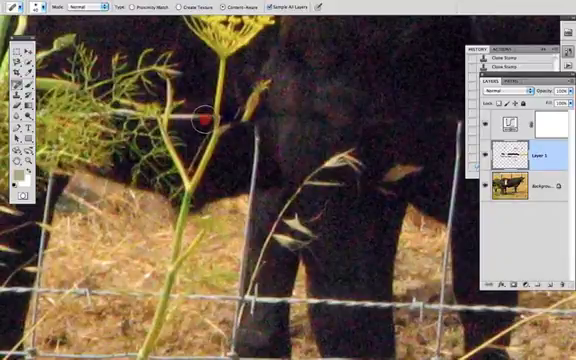
left_click_drag(200, 118, 300, 155)
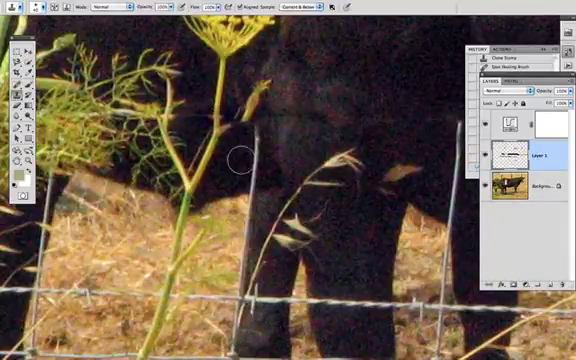
- Heal the long wire strand across the dark cow's flank beside the fennel stalk
left_click(238, 120)
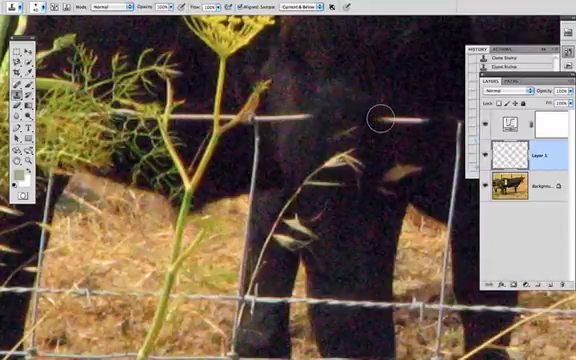
key("space")
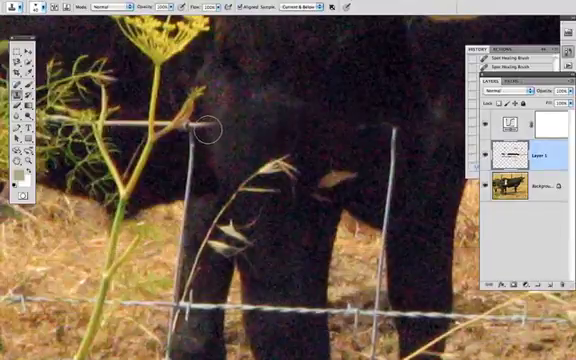
key("space")
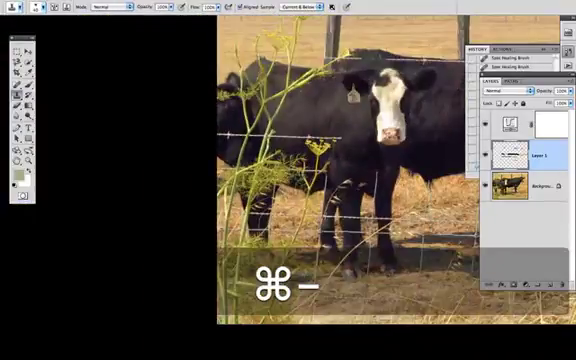
key("cmd+-")
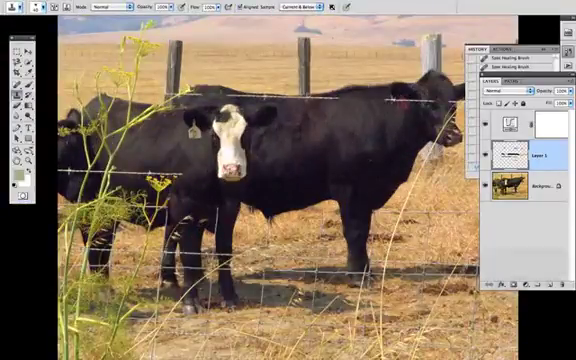
key("cmd+=")
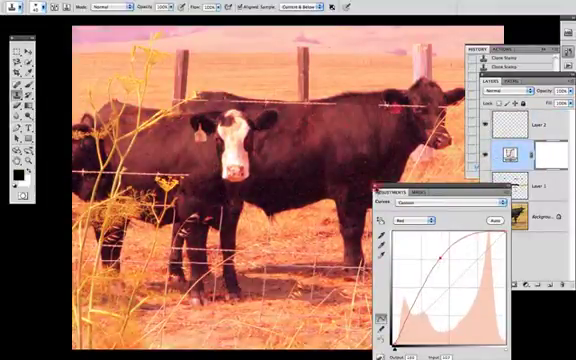
- Zoom in and pan to another part of the cow photo
key("cmd+=")
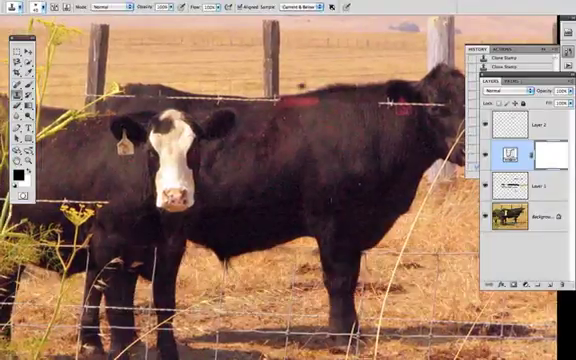
key("space")
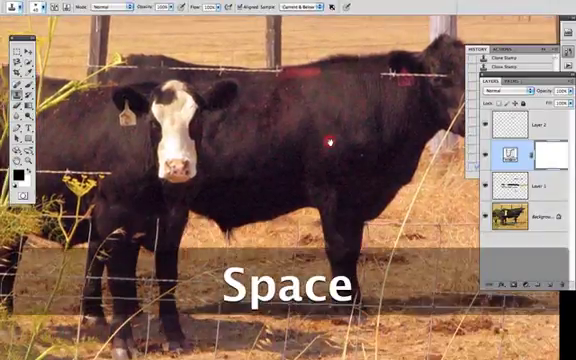